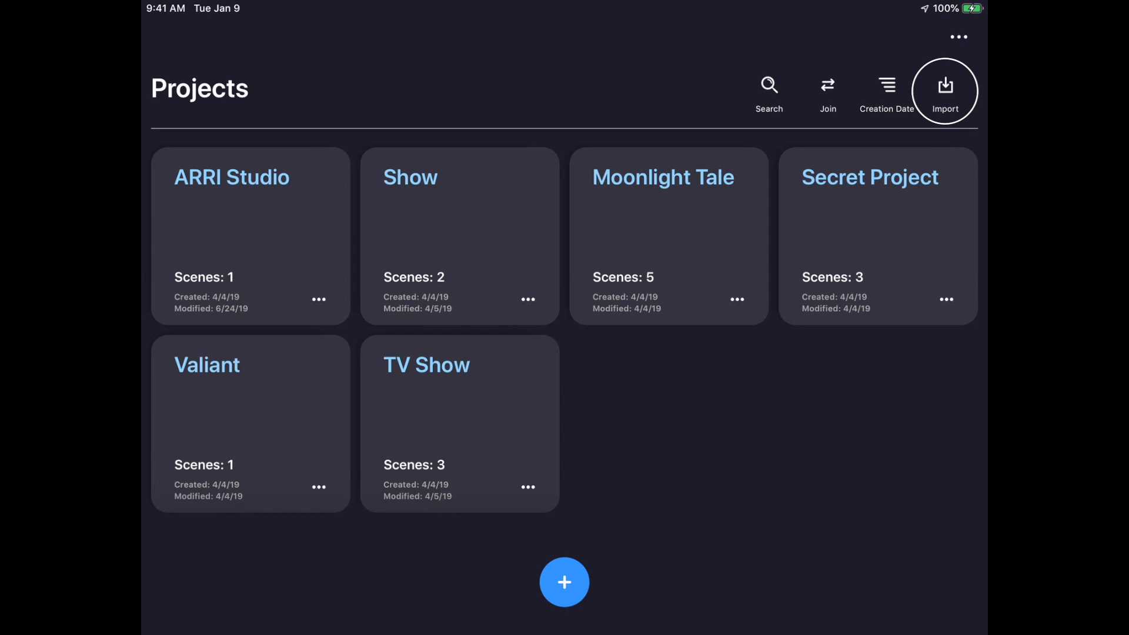
# Step: Import the the-sky file from the Stellar folder on Drive as project The Sky
pyautogui.click(944, 88)
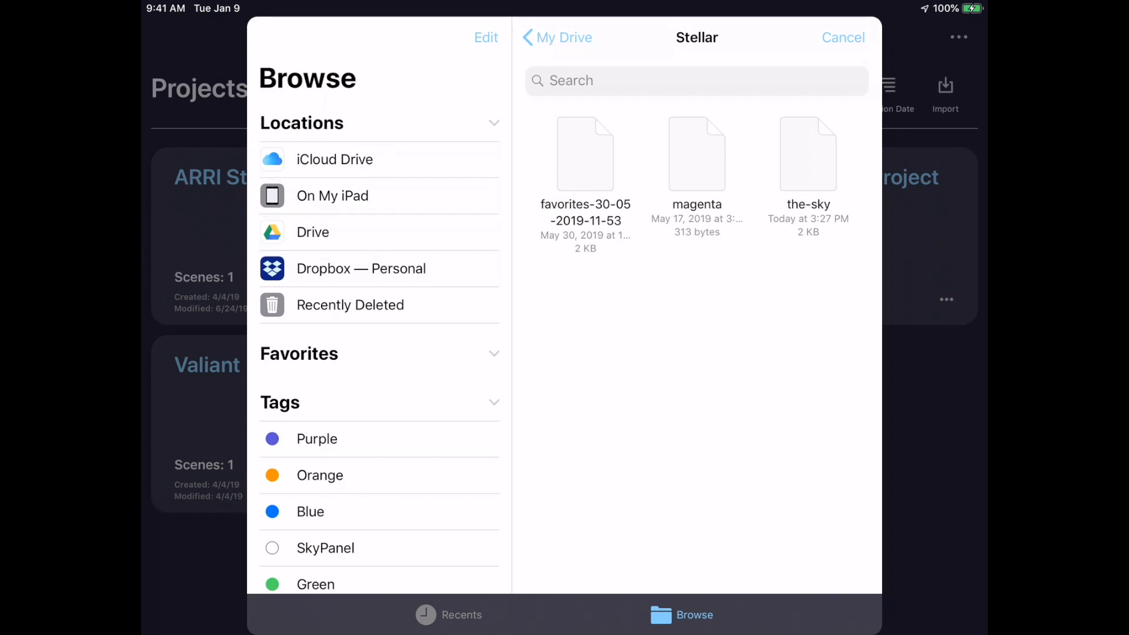
pyautogui.click(842, 38)
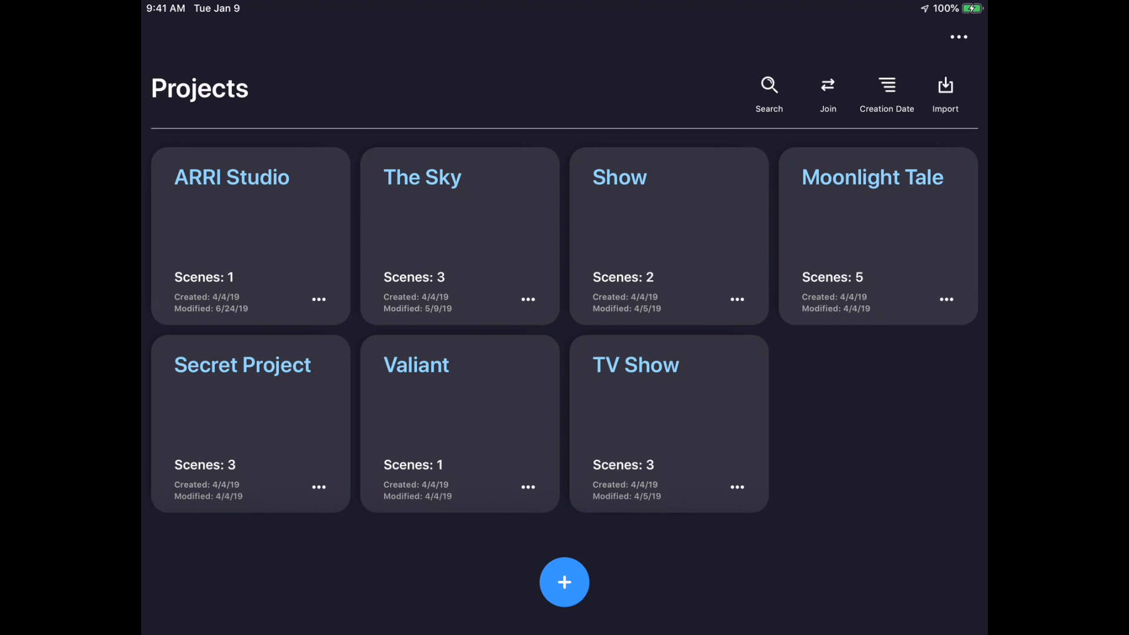
# Step: Enter the Stellar 1.5 project to view its single Stellar scene
pyautogui.click(319, 299)
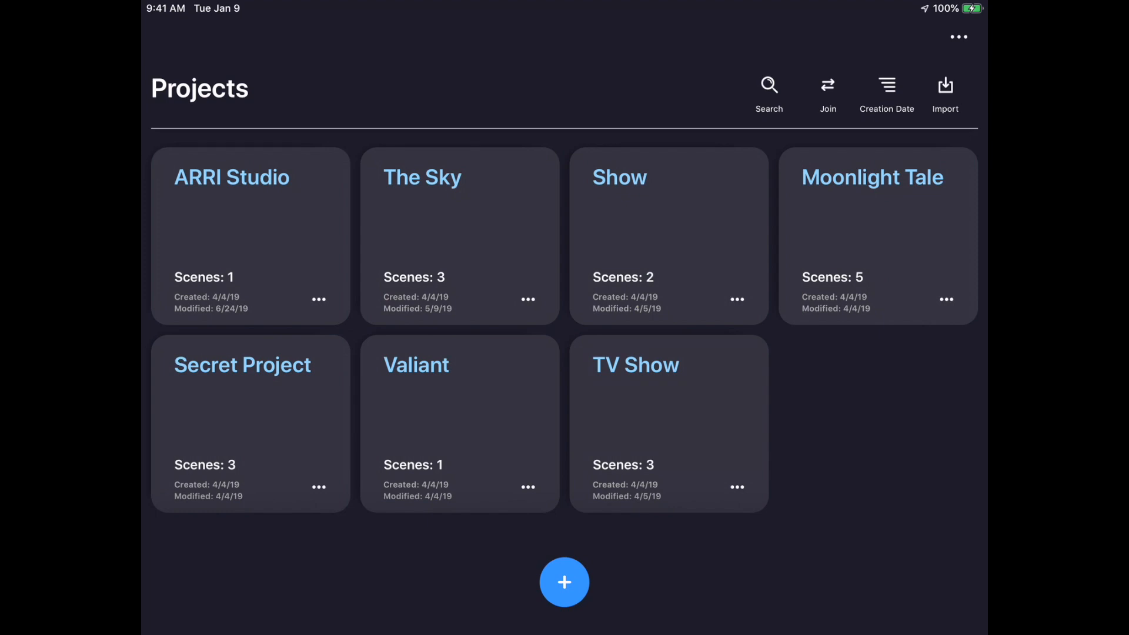
pyautogui.click(319, 299)
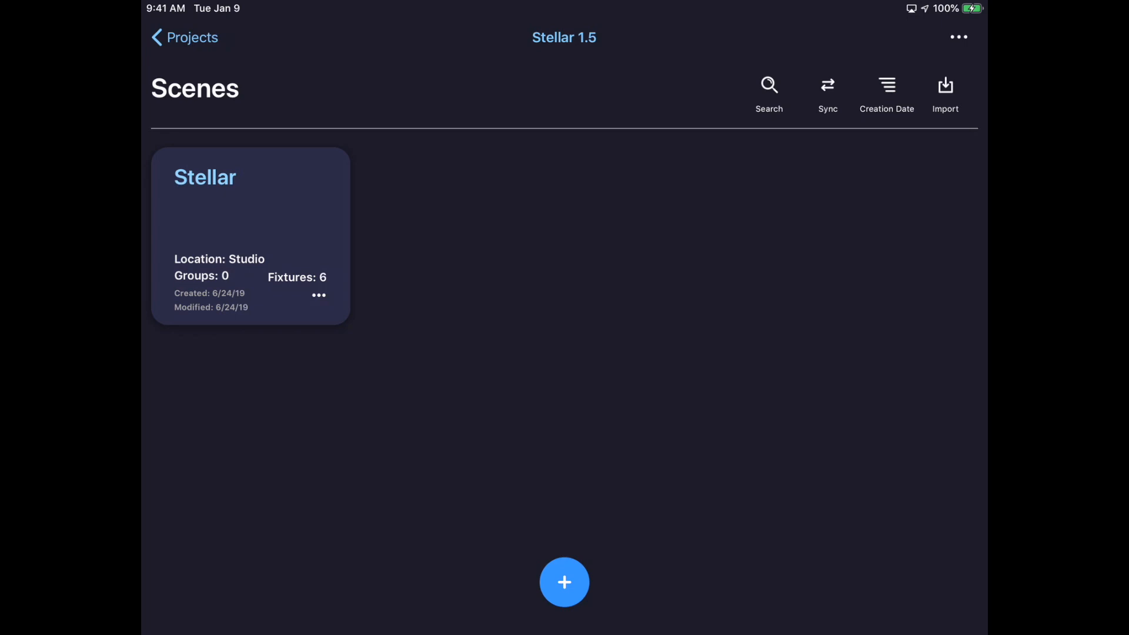
# Step: Export the Stellar scene from its editing options and show the colour favorites library
pyautogui.click(944, 90)
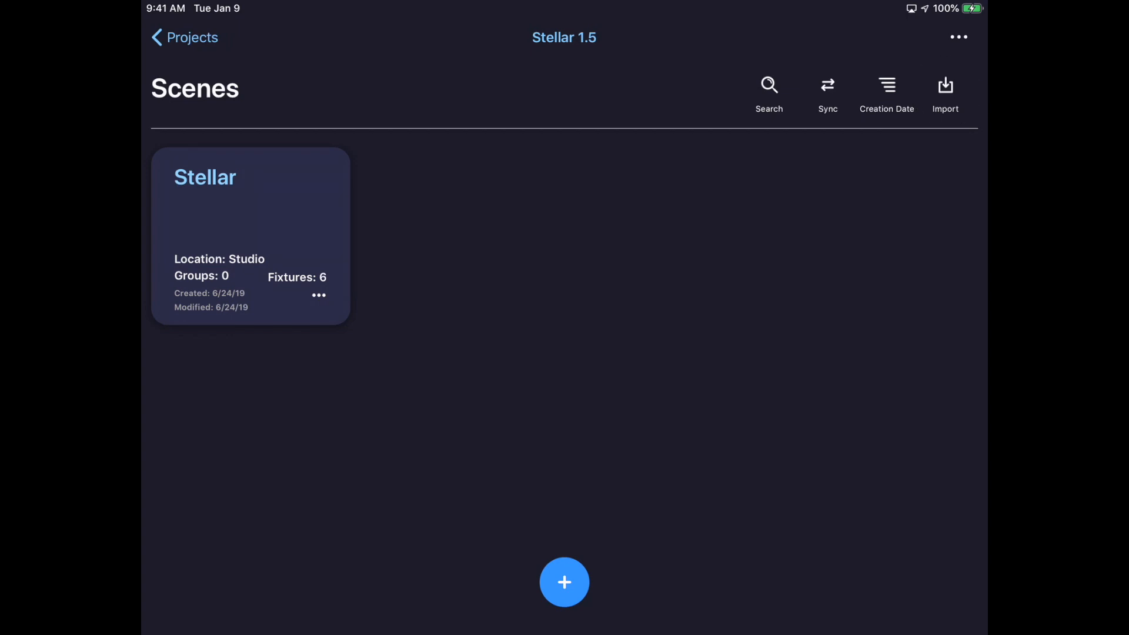
pyautogui.click(319, 295)
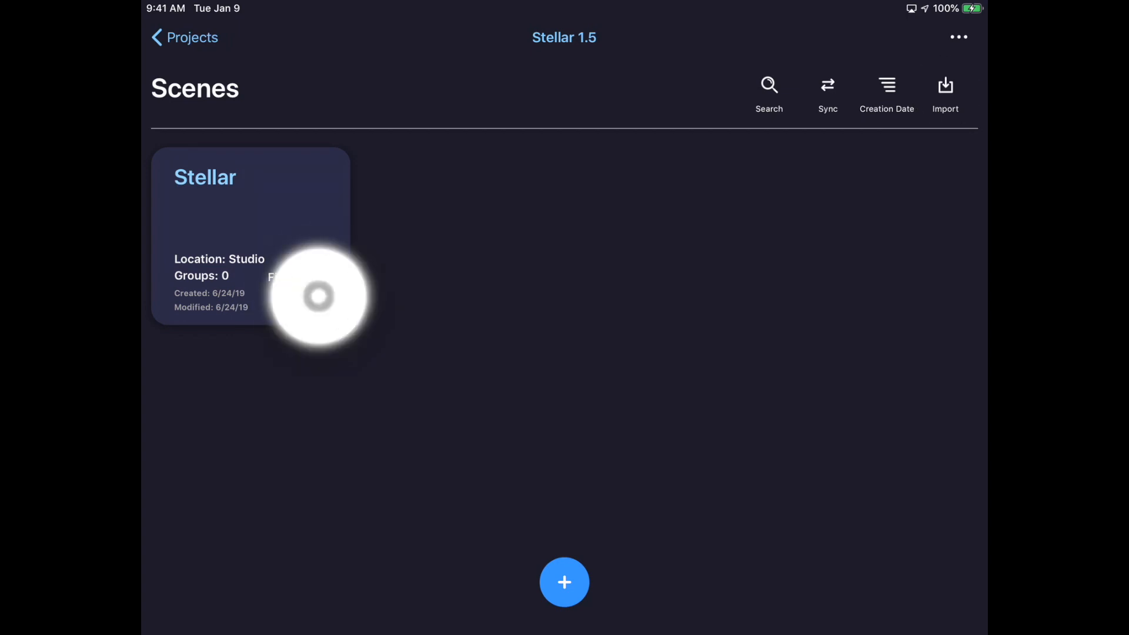
pyautogui.click(319, 295)
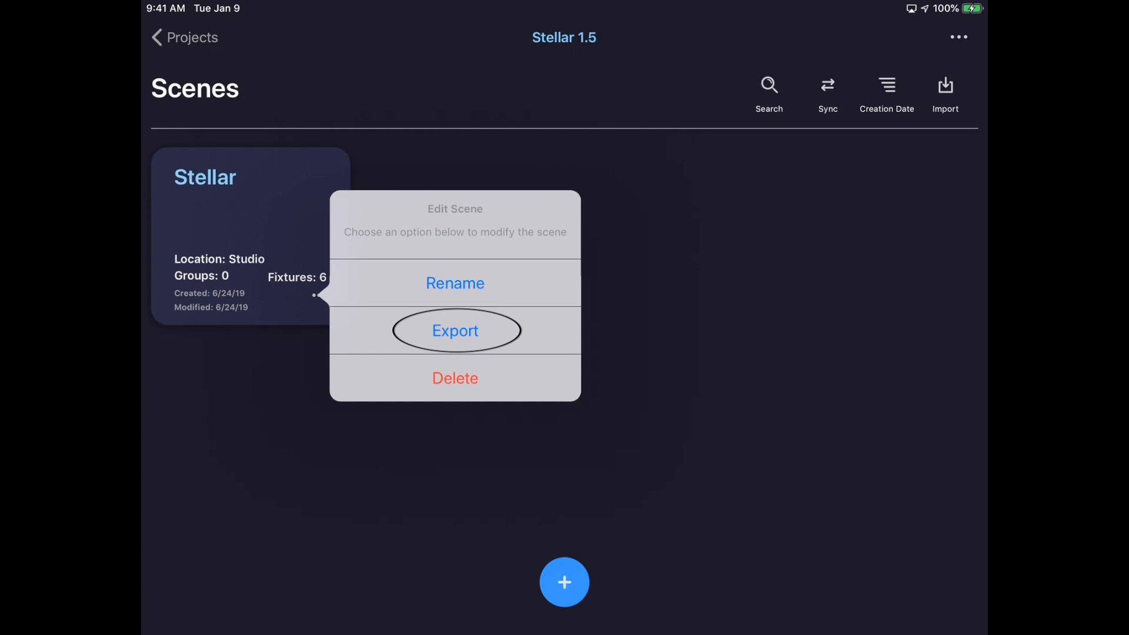
pyautogui.click(455, 330)
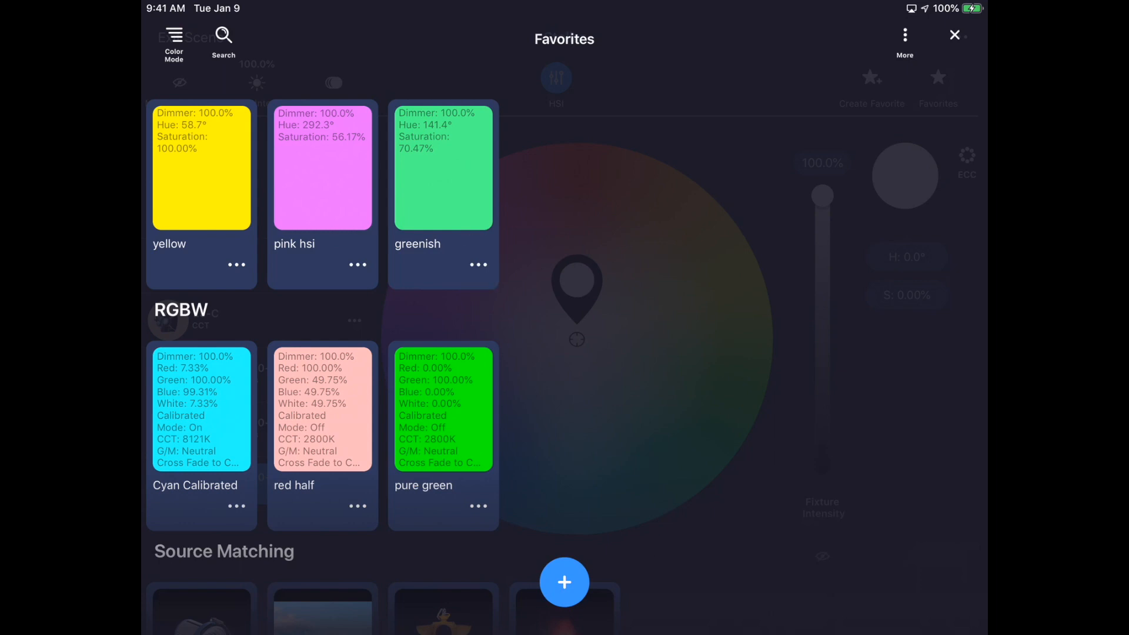
# Step: Reveal the More options for the Favorites collection
pyautogui.click(479, 264)
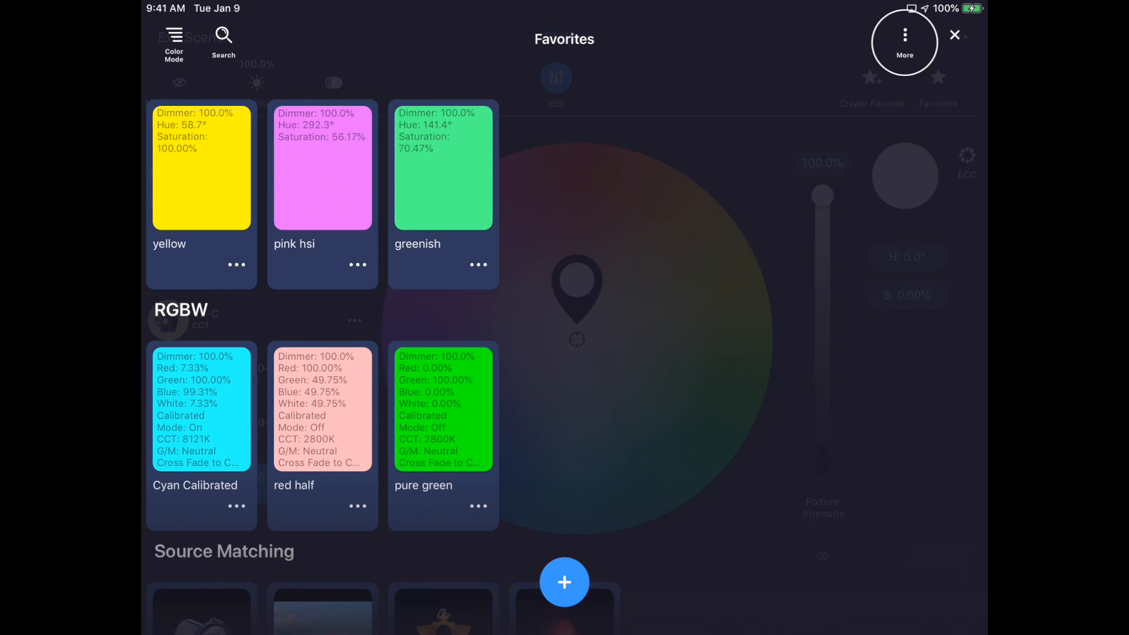
pyautogui.click(904, 40)
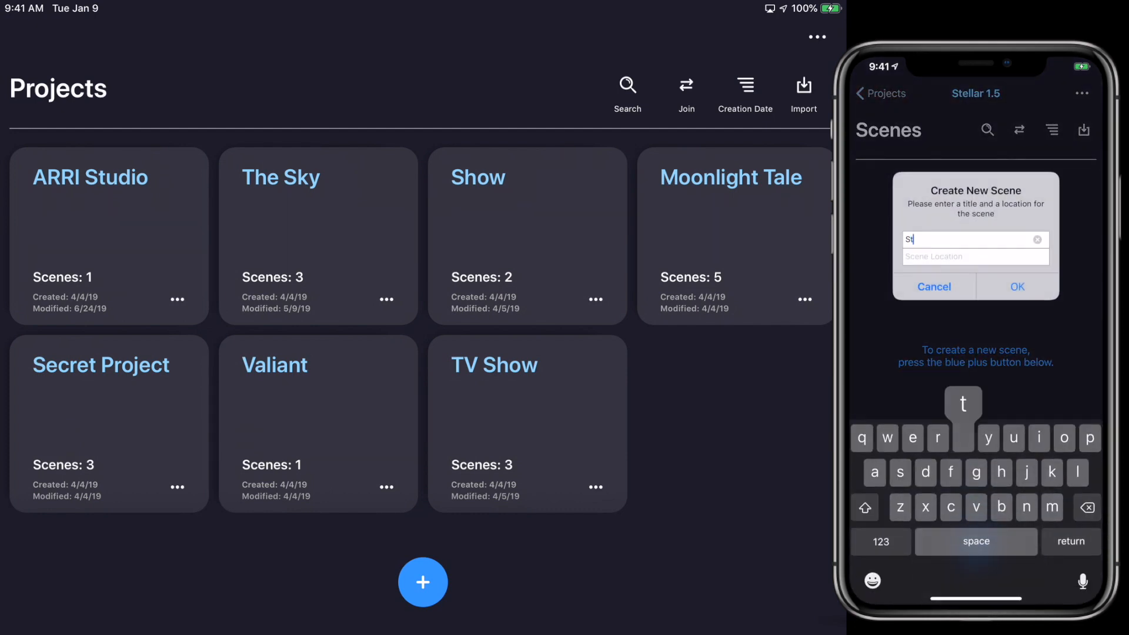
# Step: Add the six found fixtures (L5-C, SkyPanel S30-C, S60-C) to the new scene
pyautogui.click(1015, 286)
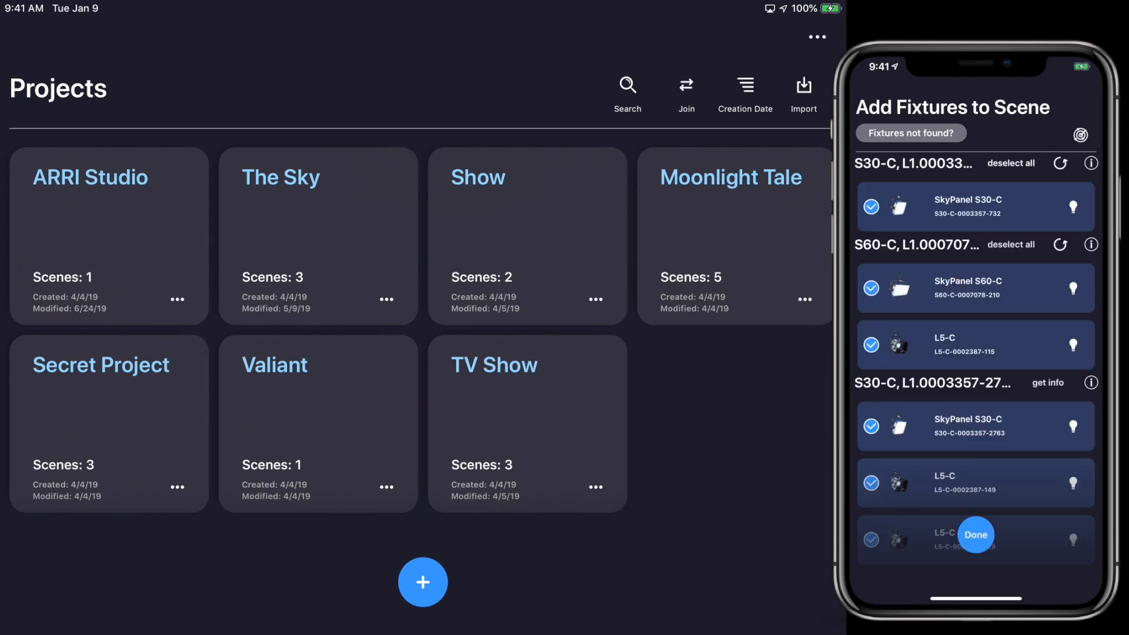
pyautogui.click(976, 535)
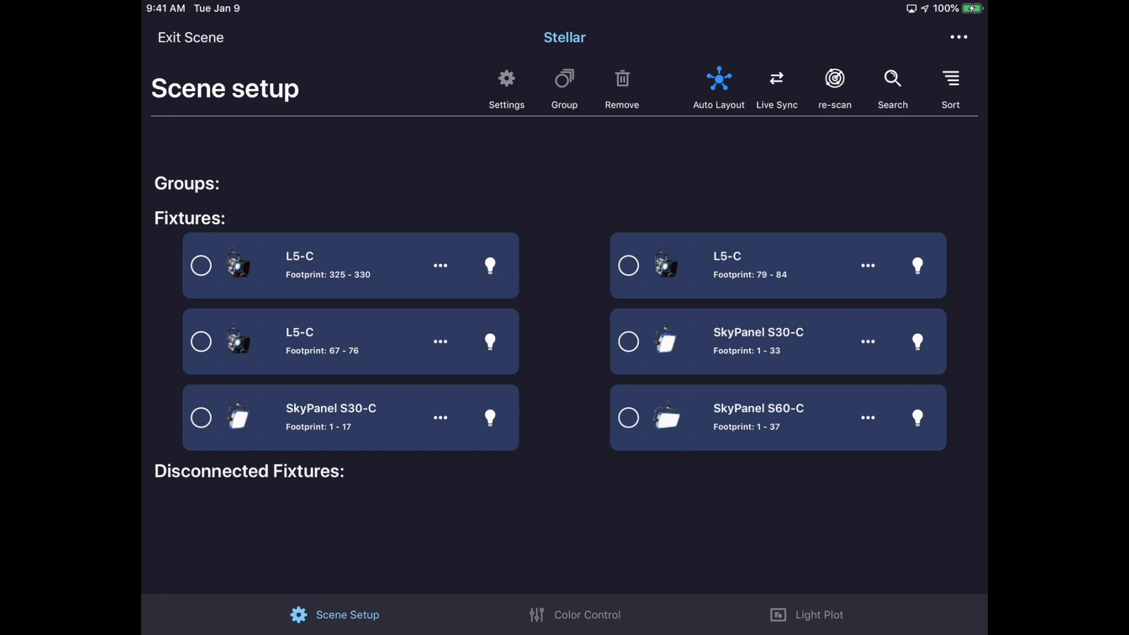
# Step: Enable Live Sync for the Stellar scene and return to the Projects list
pyautogui.click(777, 78)
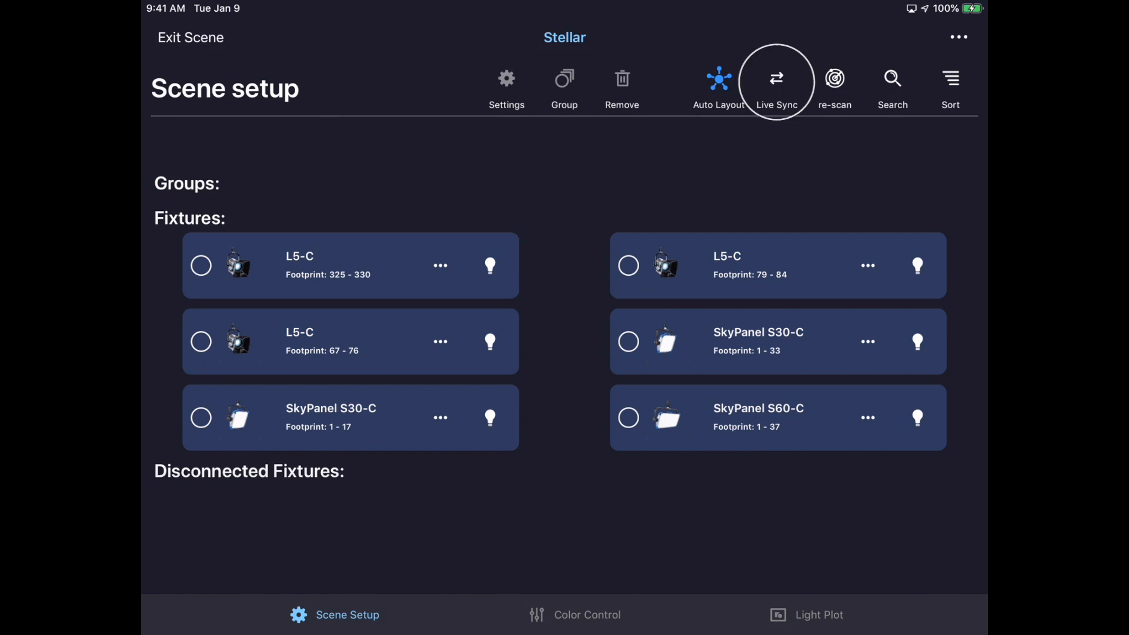
pyautogui.click(776, 77)
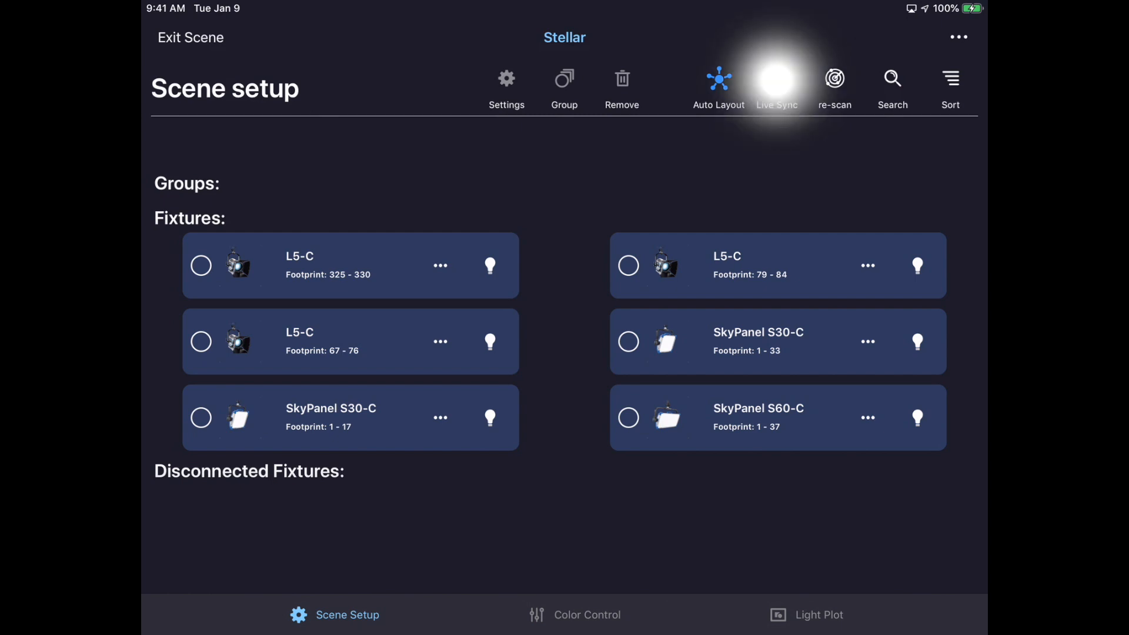
pyautogui.click(777, 79)
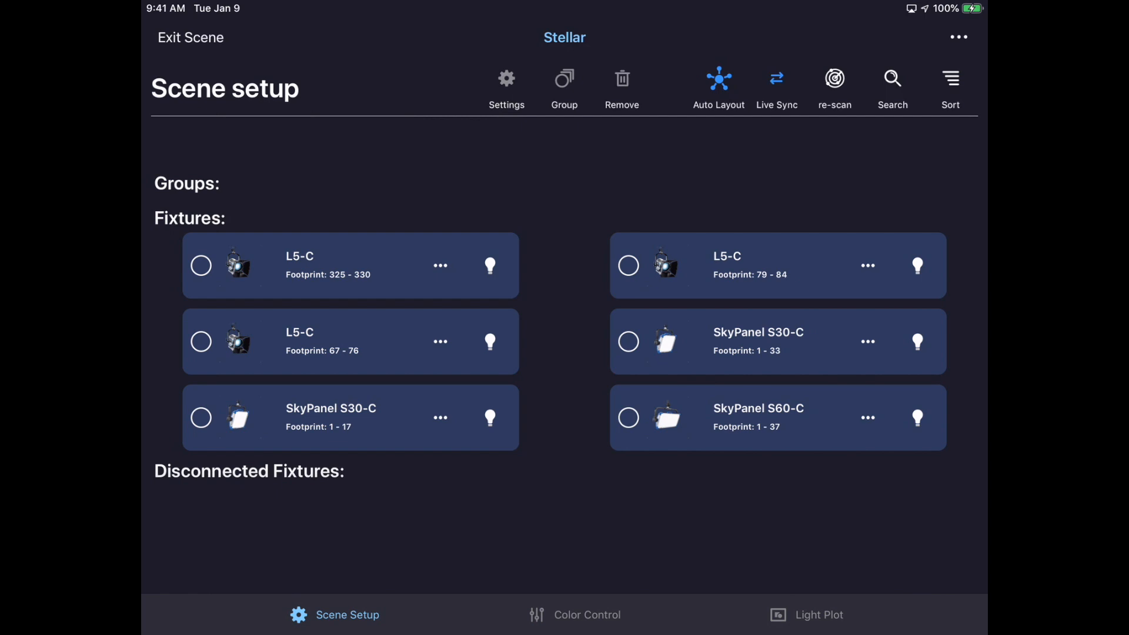
pyautogui.click(190, 36)
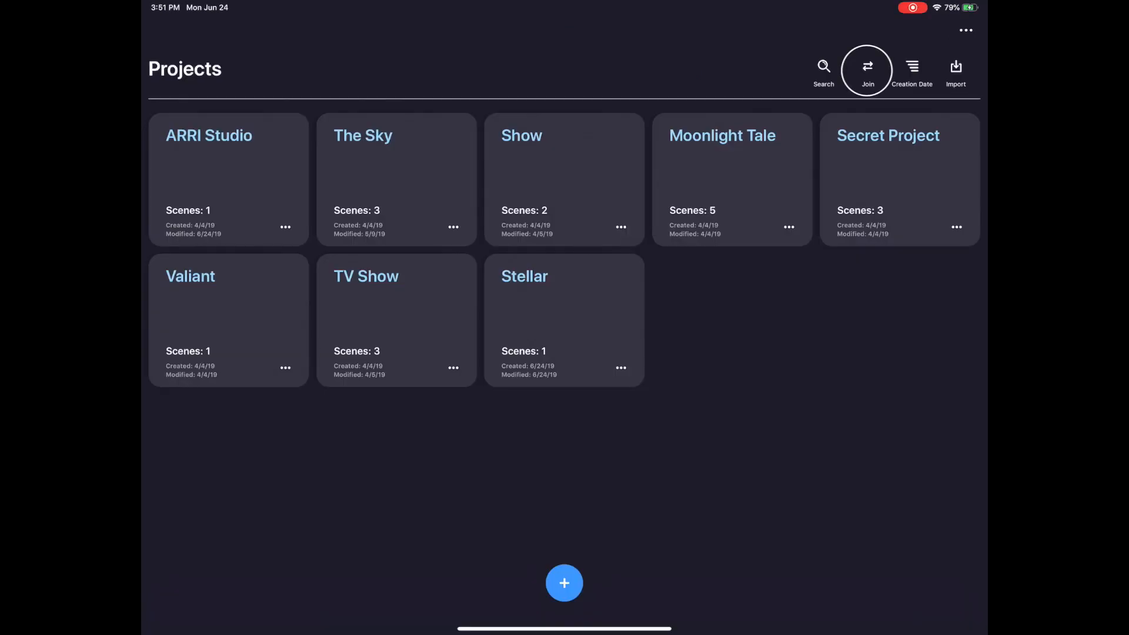
pyautogui.click(866, 66)
pyautogui.write('1234')
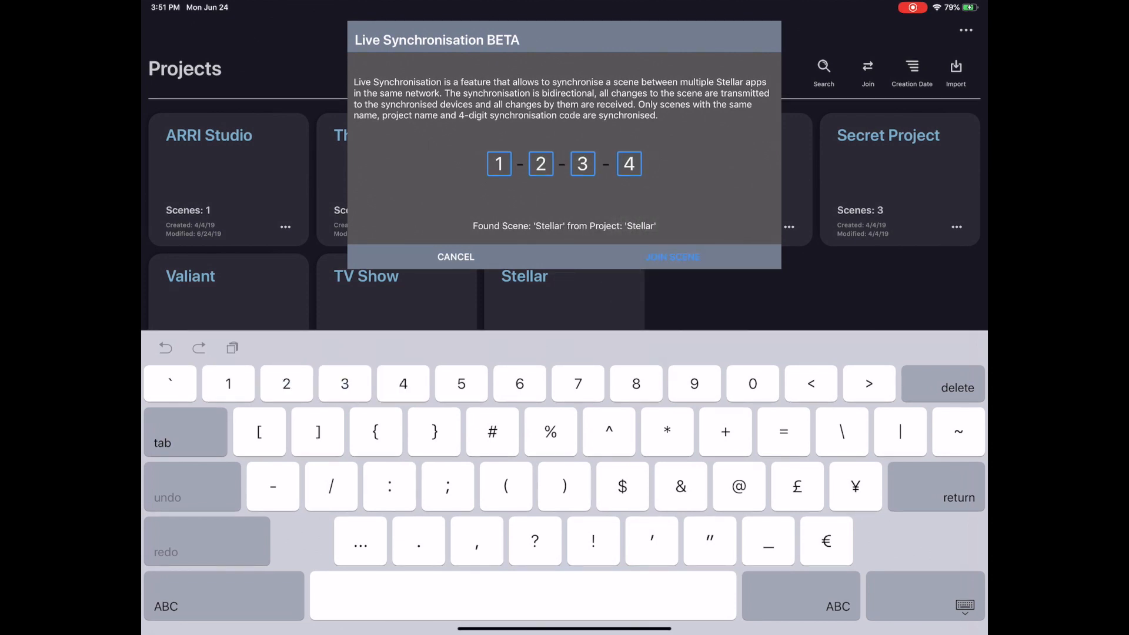
pyautogui.click(671, 257)
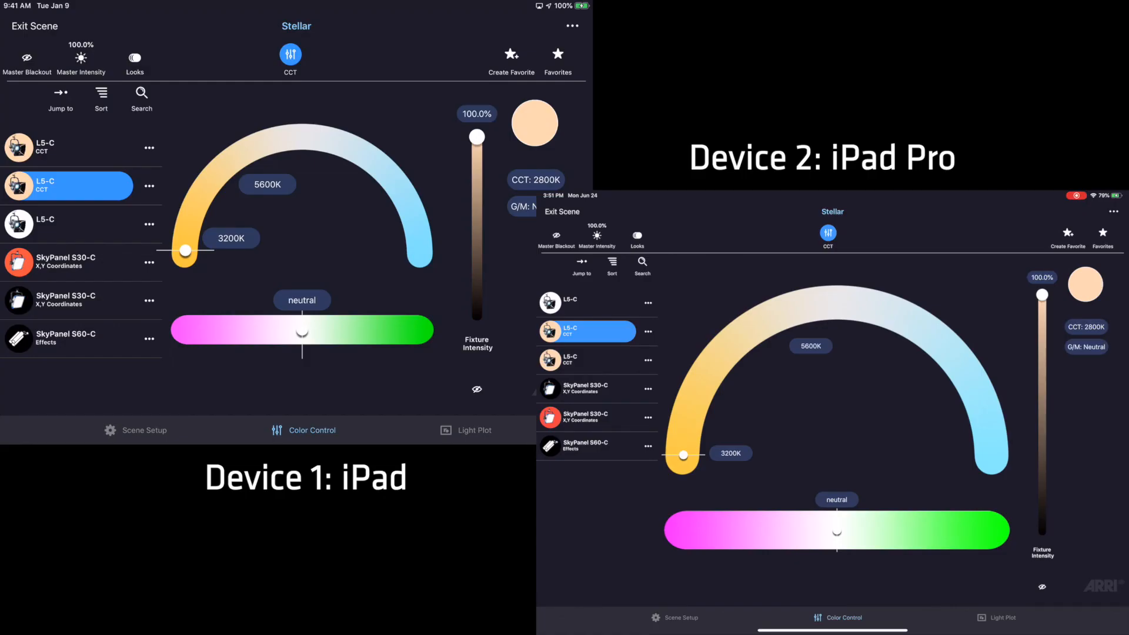
# Step: Raise the L5-C to 5600K and move the SkyPanel S30-C colour to teal on the CIE chart
pyautogui.moveTo(185, 250); pyautogui.dragTo(390, 175)
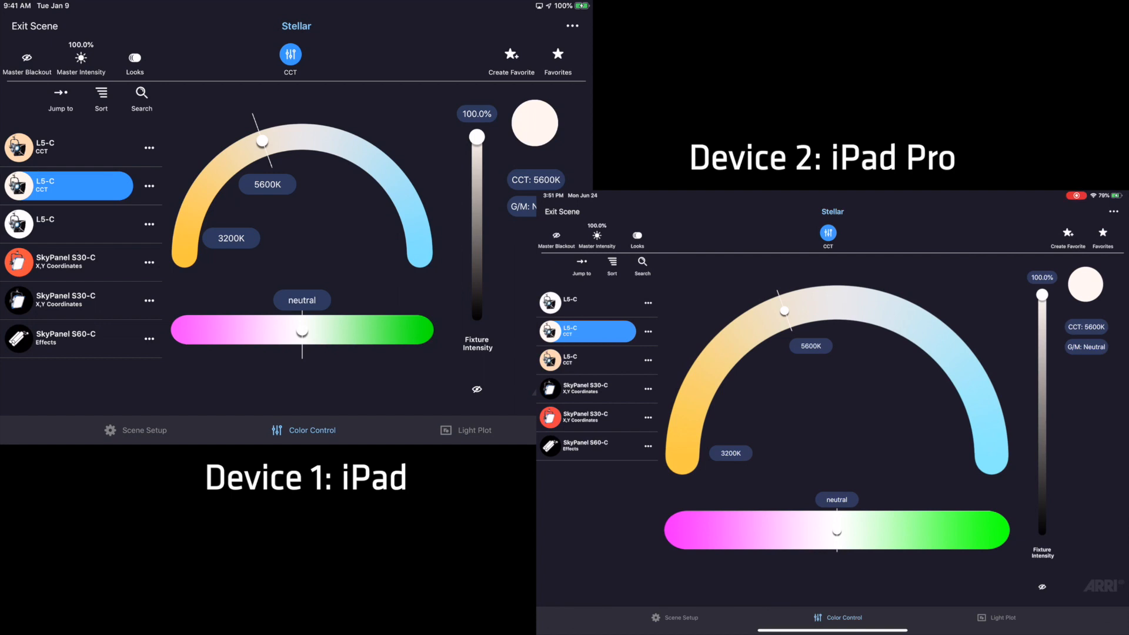
pyautogui.click(69, 261)
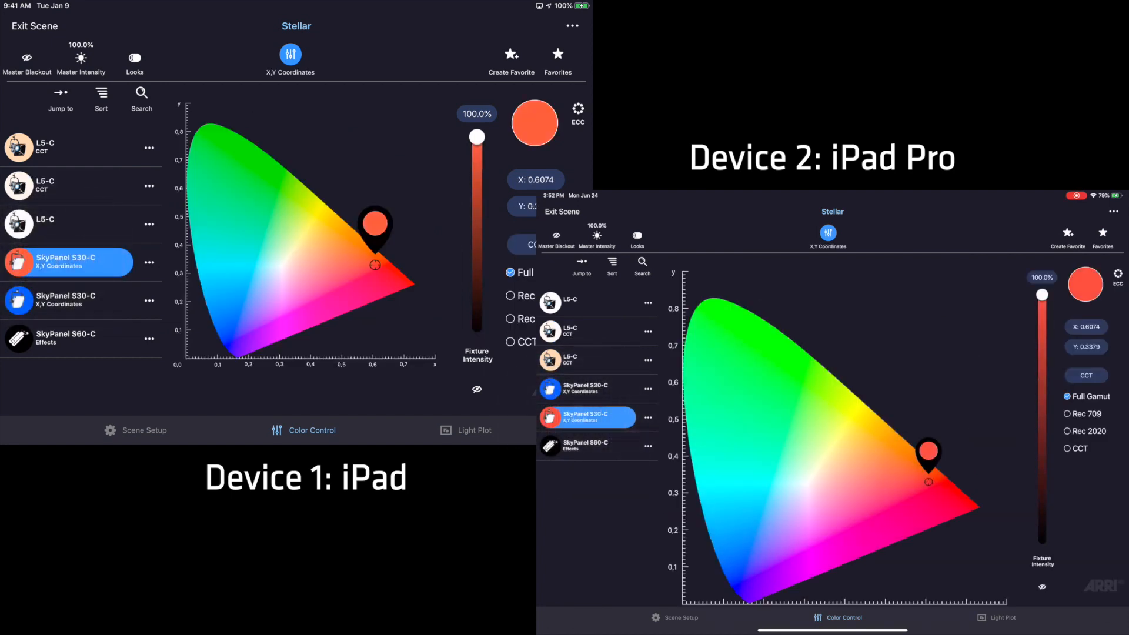
pyautogui.moveTo(373, 244); pyautogui.dragTo(224, 201)
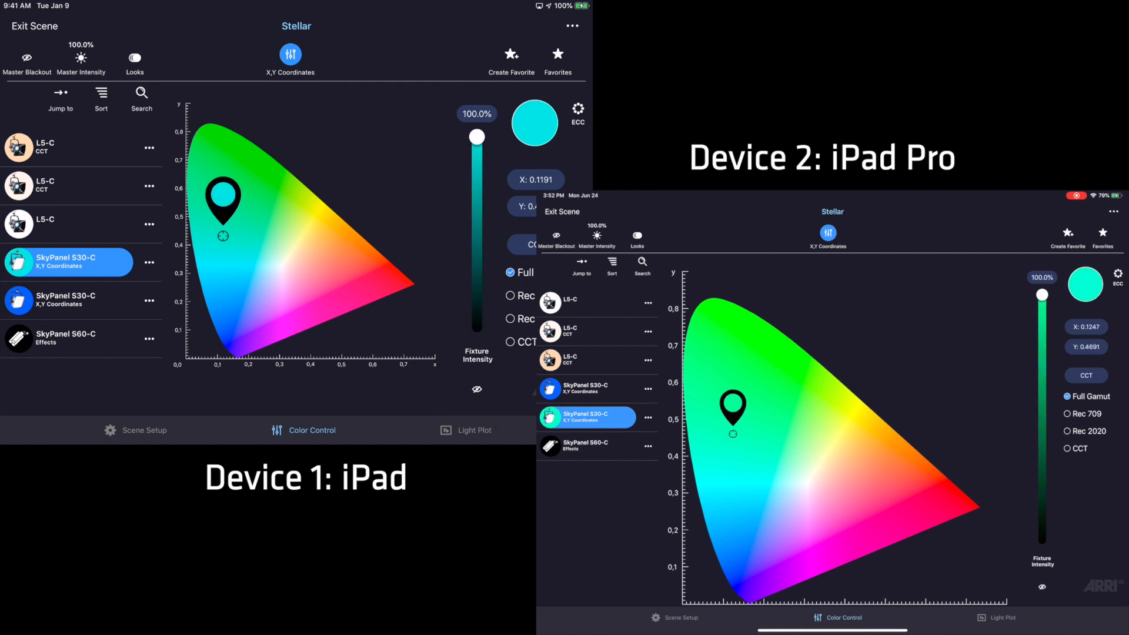
pyautogui.moveTo(223, 201); pyautogui.dragTo(311, 200)
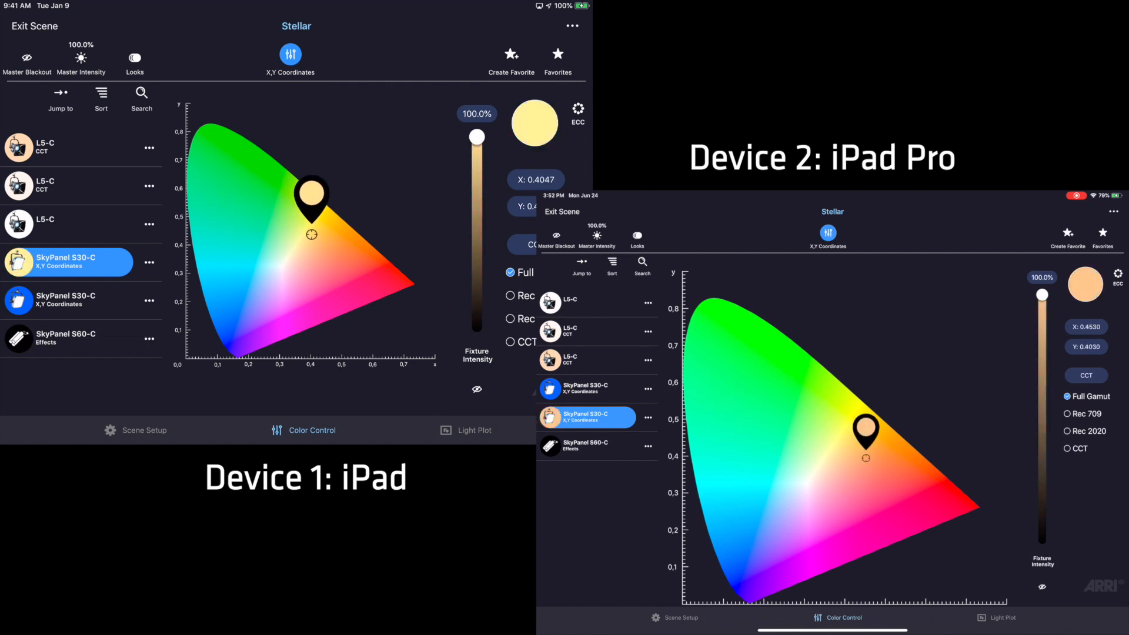
pyautogui.moveTo(310, 201); pyautogui.dragTo(234, 255)
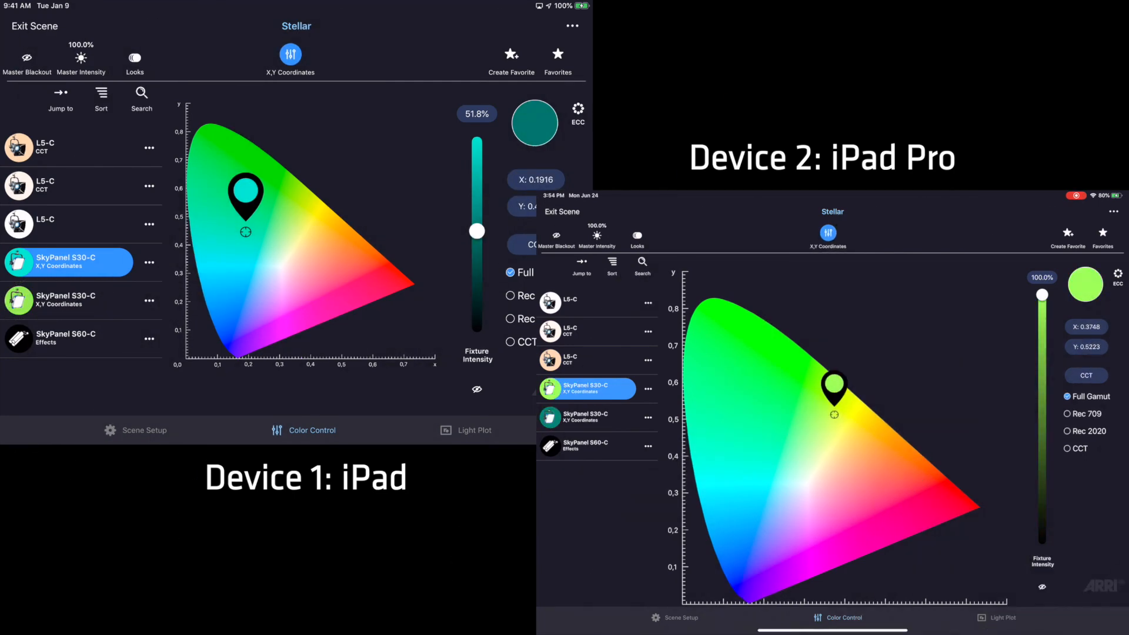
# Step: Import a light plot drawing on the iPad Pro and start a group from the two L5-C fixtures
pyautogui.click(1003, 618)
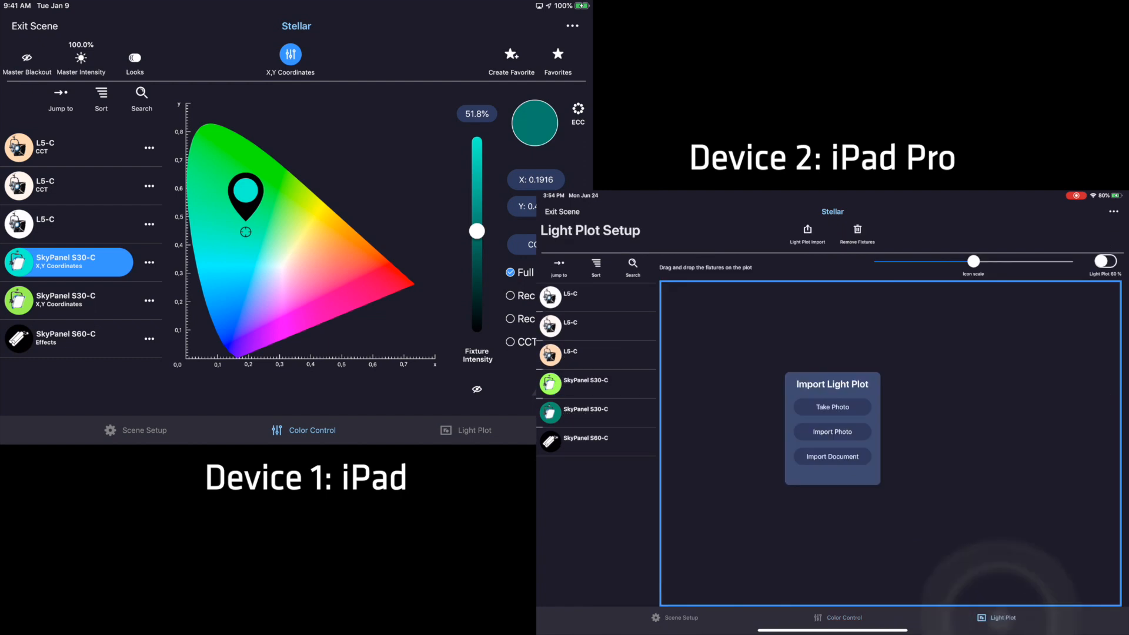
pyautogui.click(831, 431)
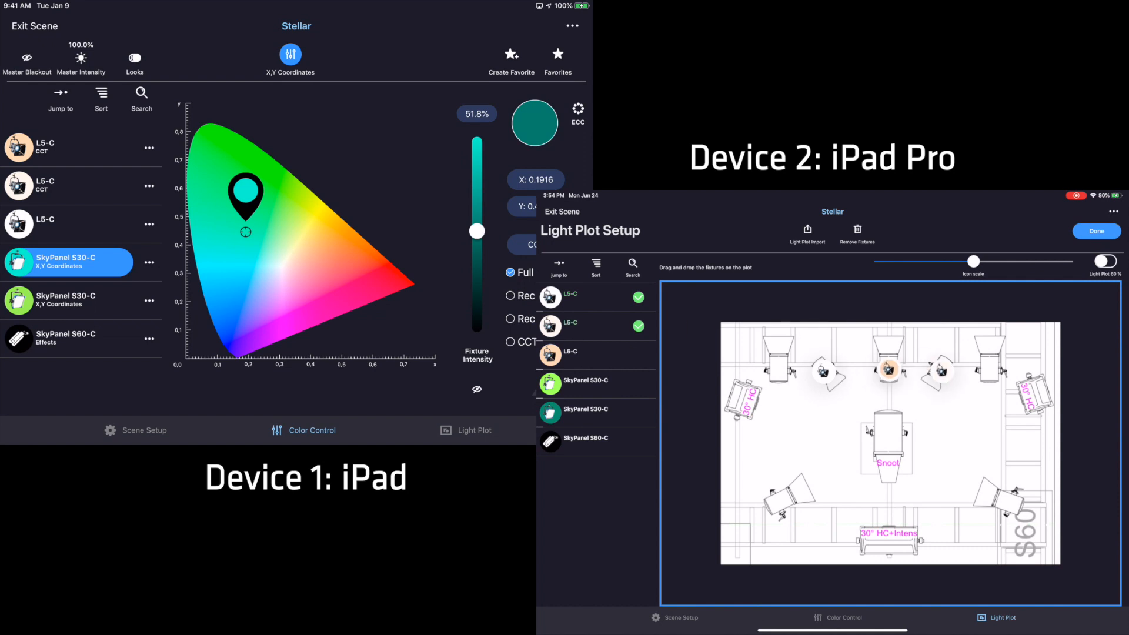
pyautogui.click(1096, 232)
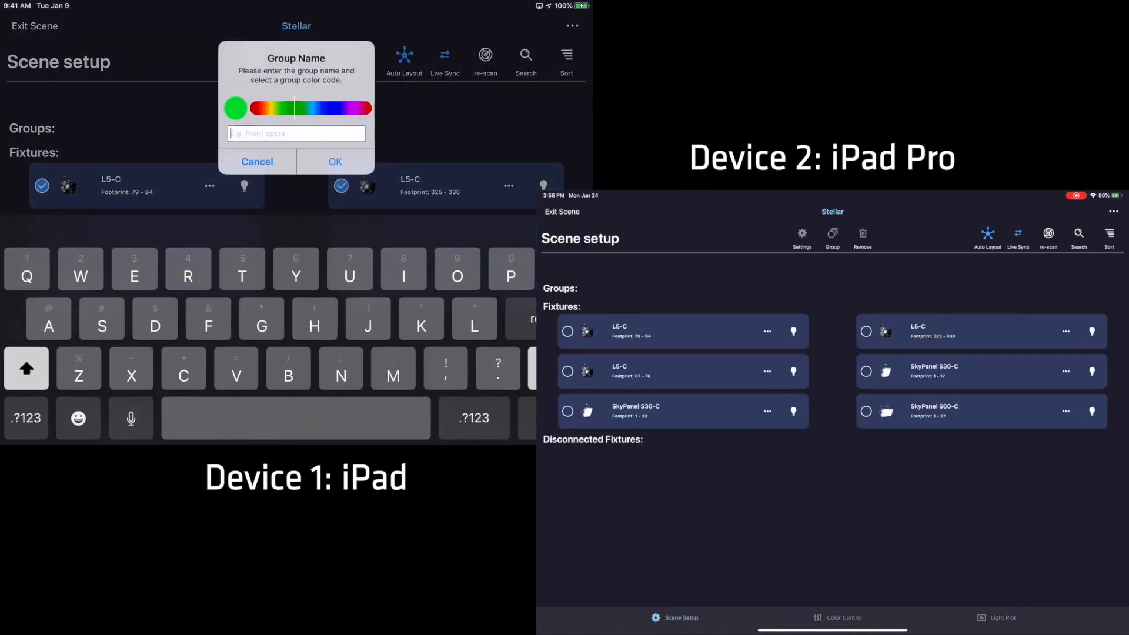
# Step: Name the two-fixture group 'Group', confirm it, and return to Color Control
pyautogui.write('Grou')
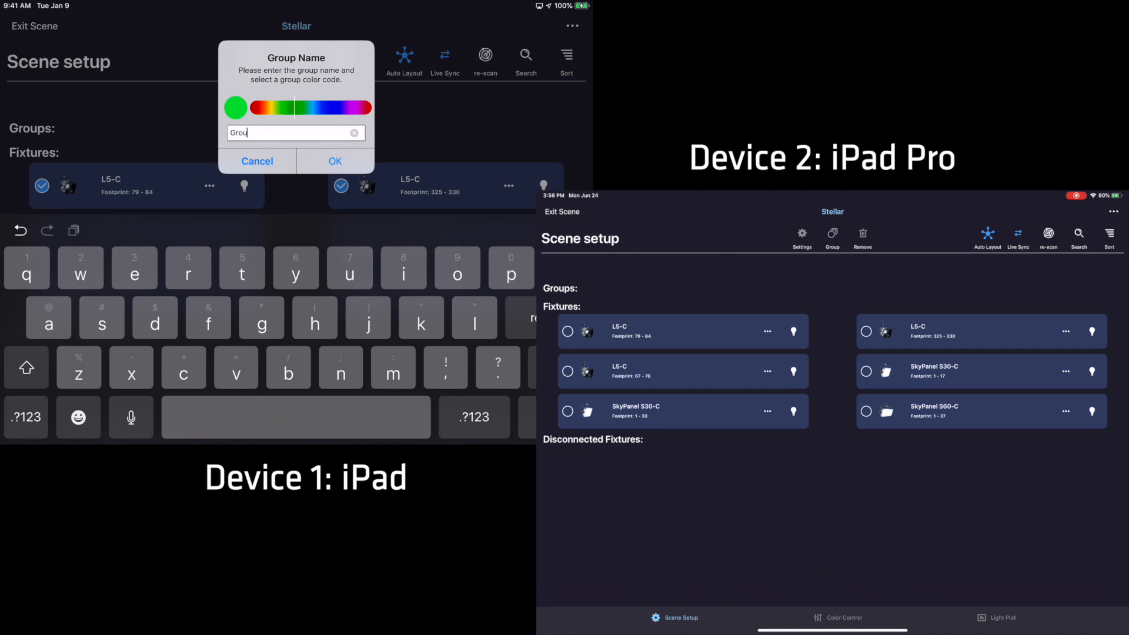
pyautogui.click(334, 162)
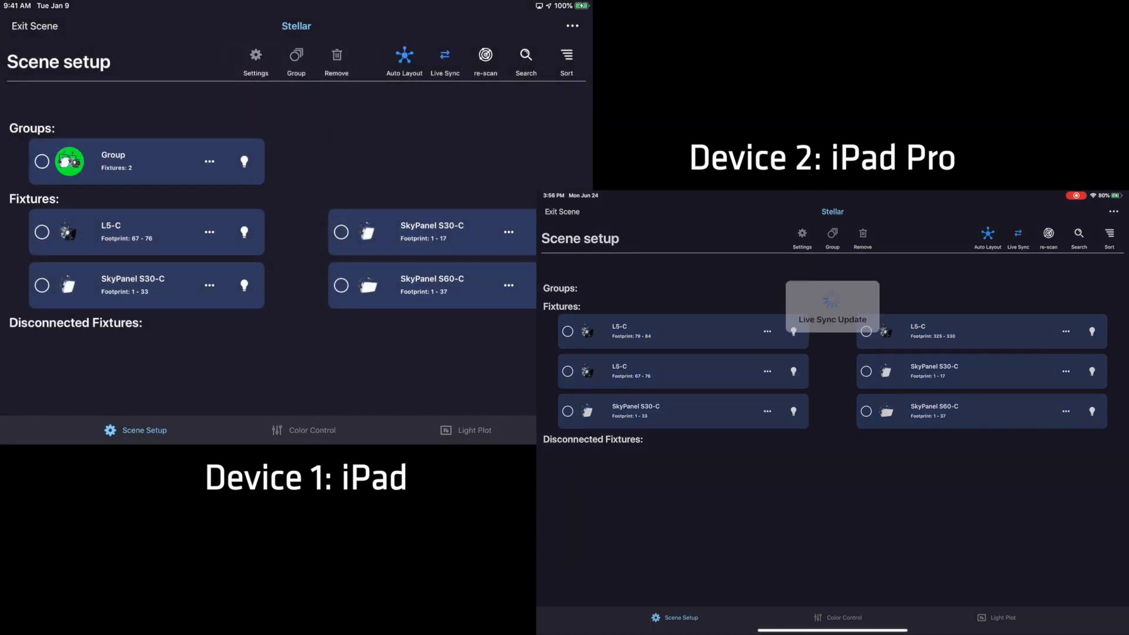
pyautogui.click(1018, 234)
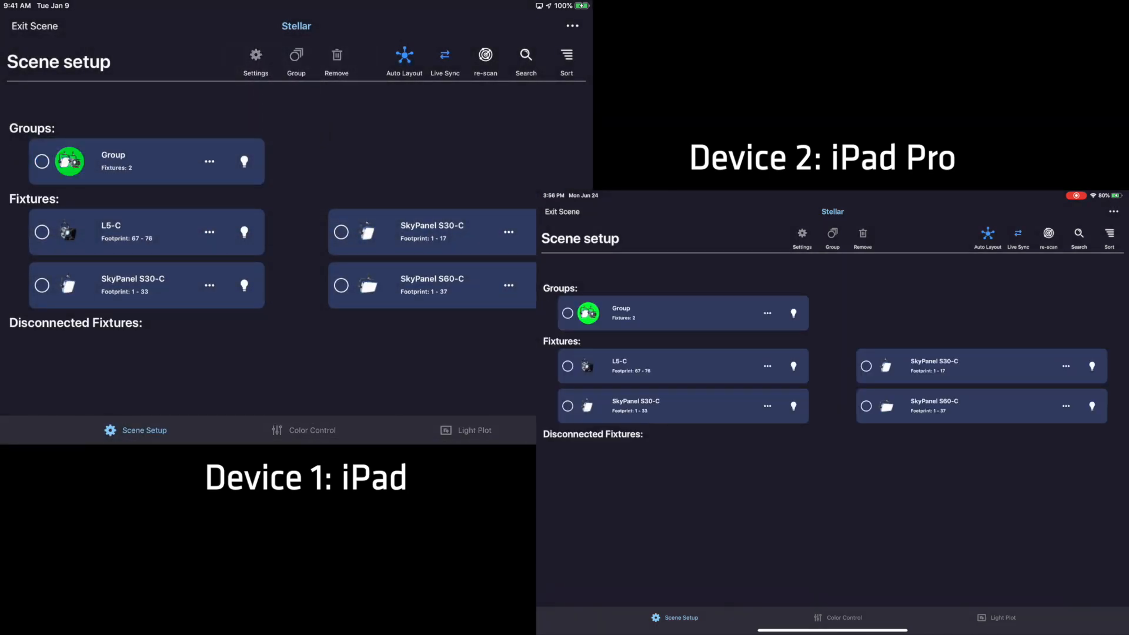
pyautogui.click(302, 430)
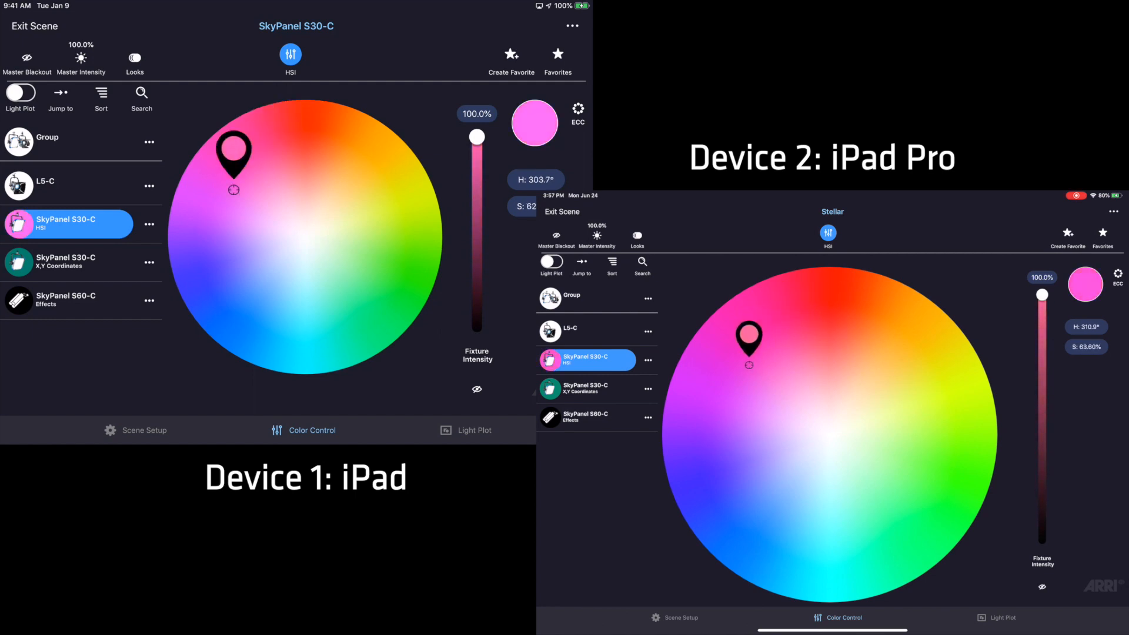
# Step: Drag the HSI colour-wheel pin to set the SkyPanel S30-C hue to green
pyautogui.moveTo(231, 153); pyautogui.dragTo(371, 279)
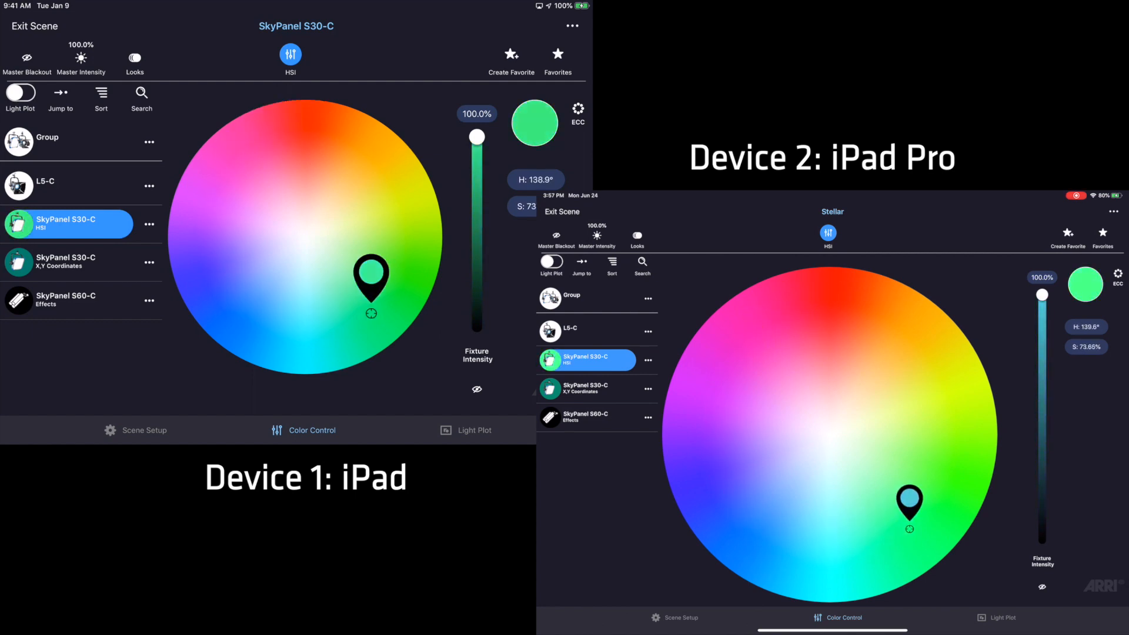
pyautogui.moveTo(371, 278); pyautogui.dragTo(393, 156)
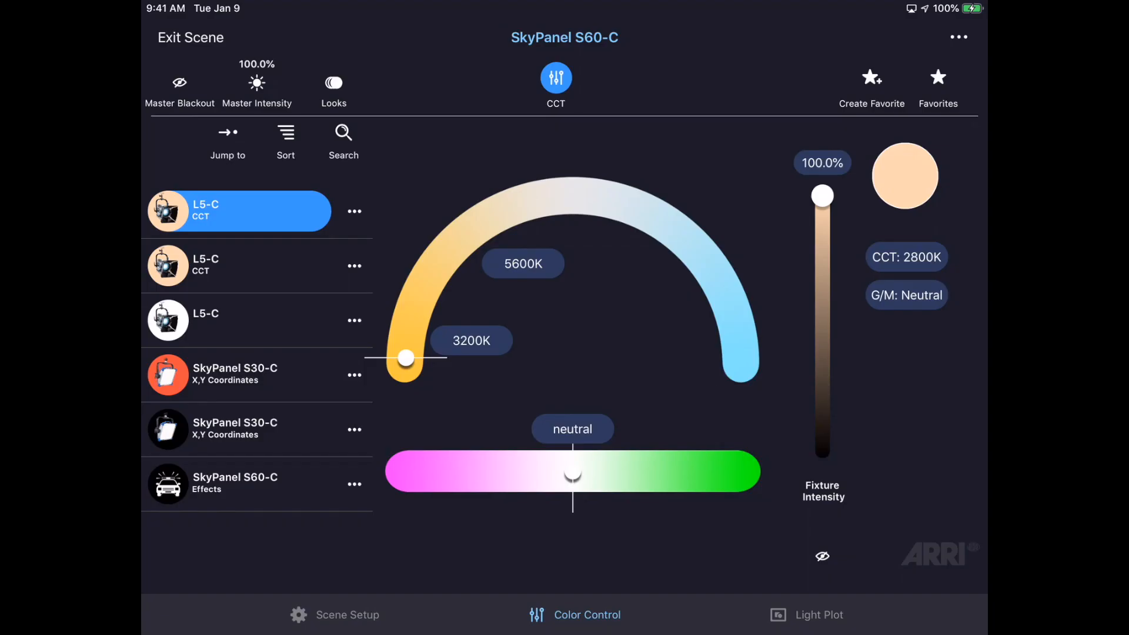
# Step: Black out the SkyPanel S60-C and show the Scene Setup fixture list
pyautogui.click(238, 483)
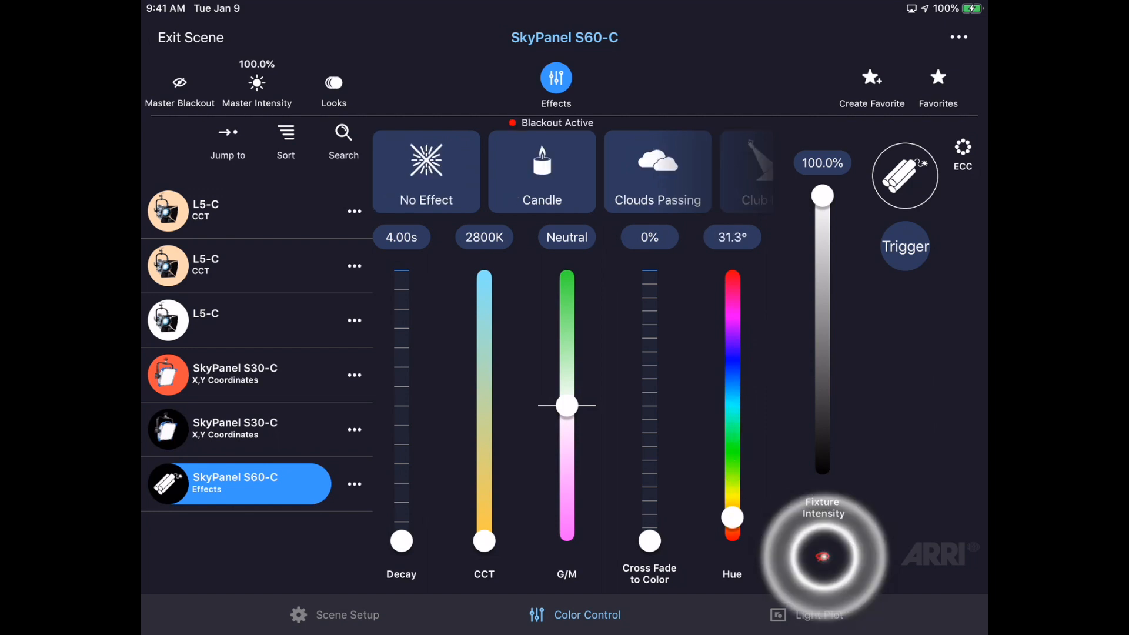
pyautogui.click(169, 483)
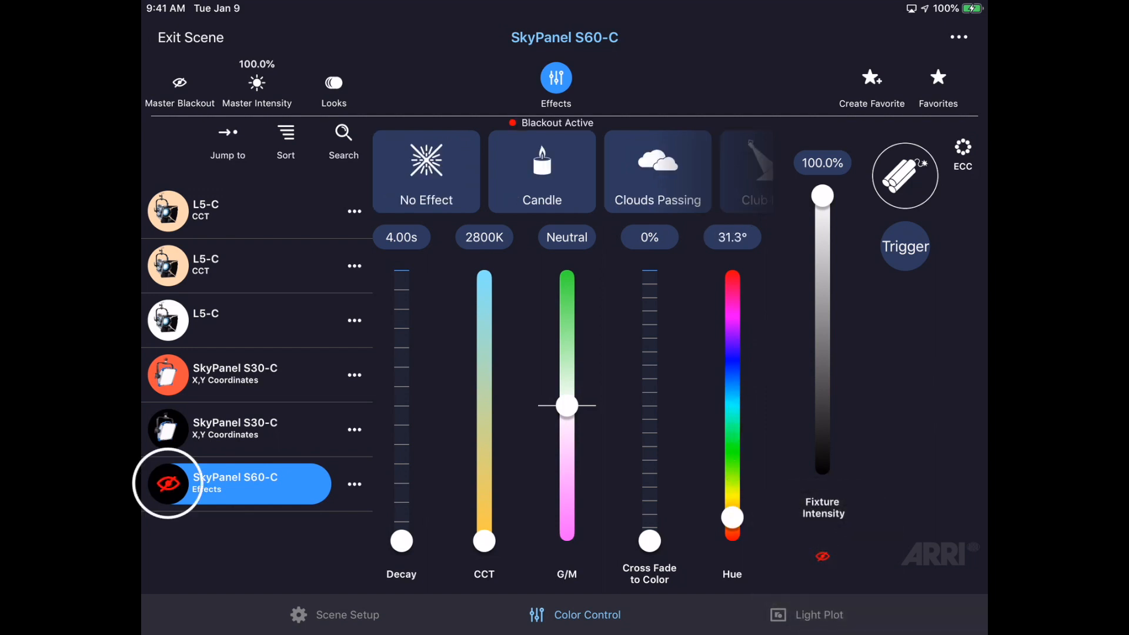
pyautogui.click(333, 613)
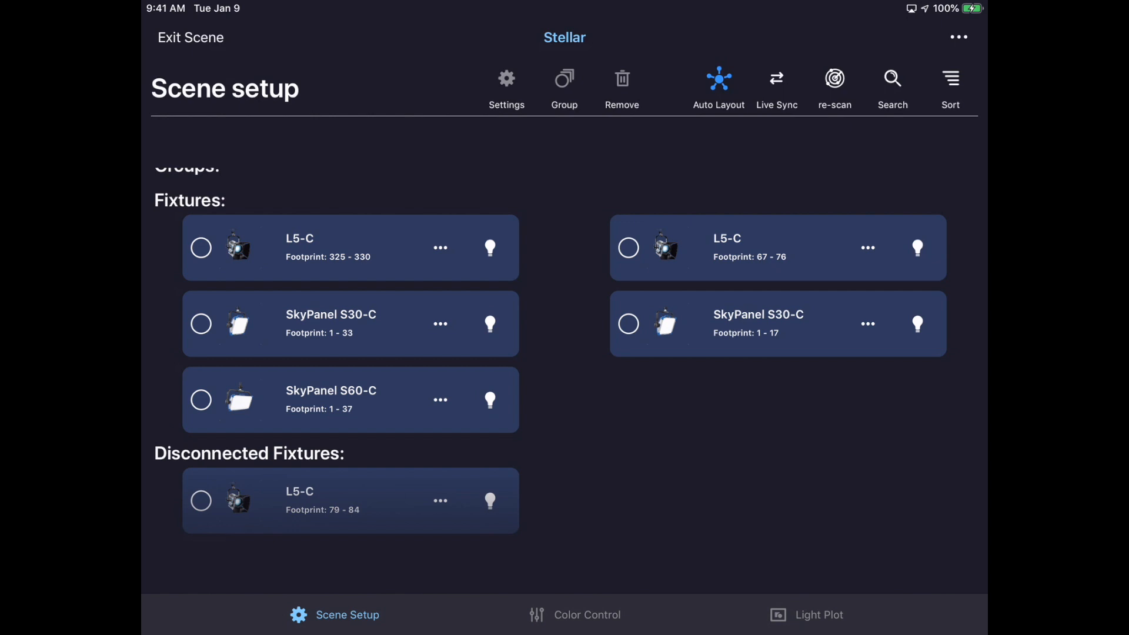